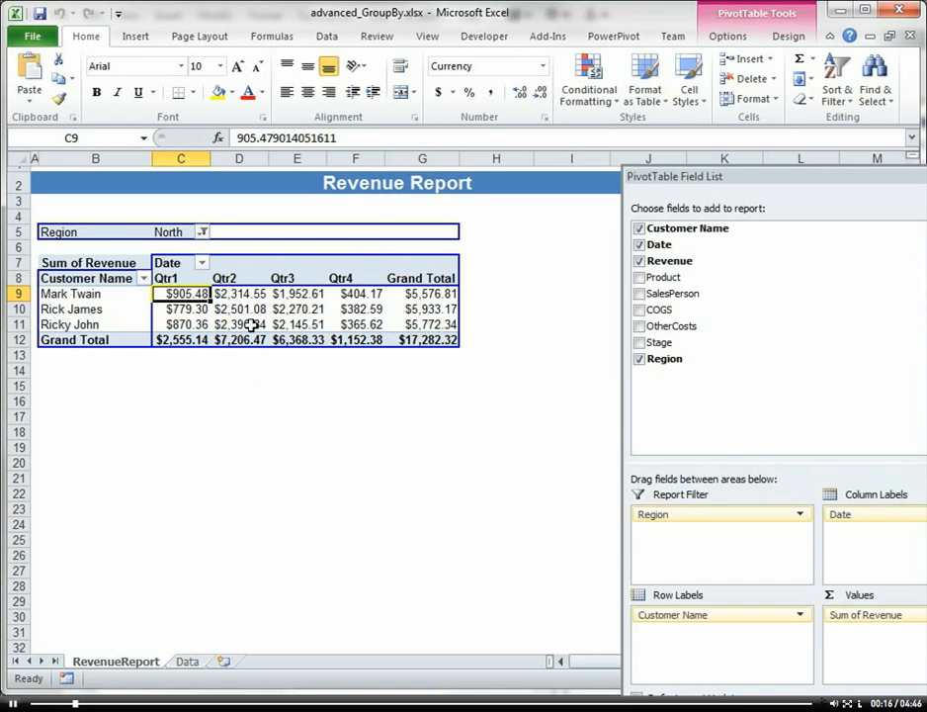
Add Revenue to the Values area again and rename the new header to YTD
click(238, 324)
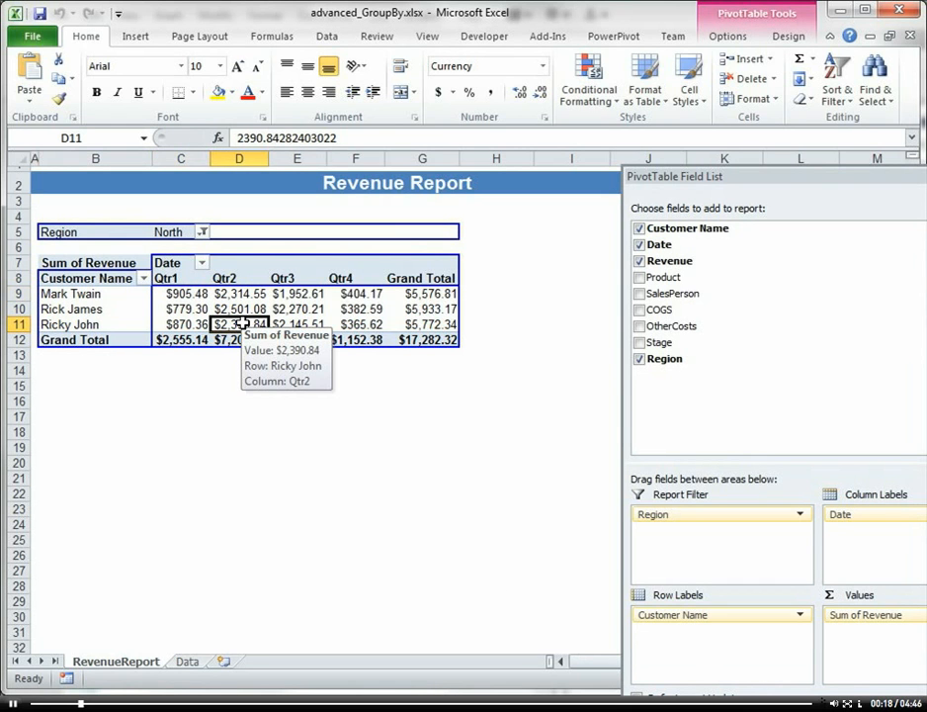
mouse_move(109, 262)
text(Y)
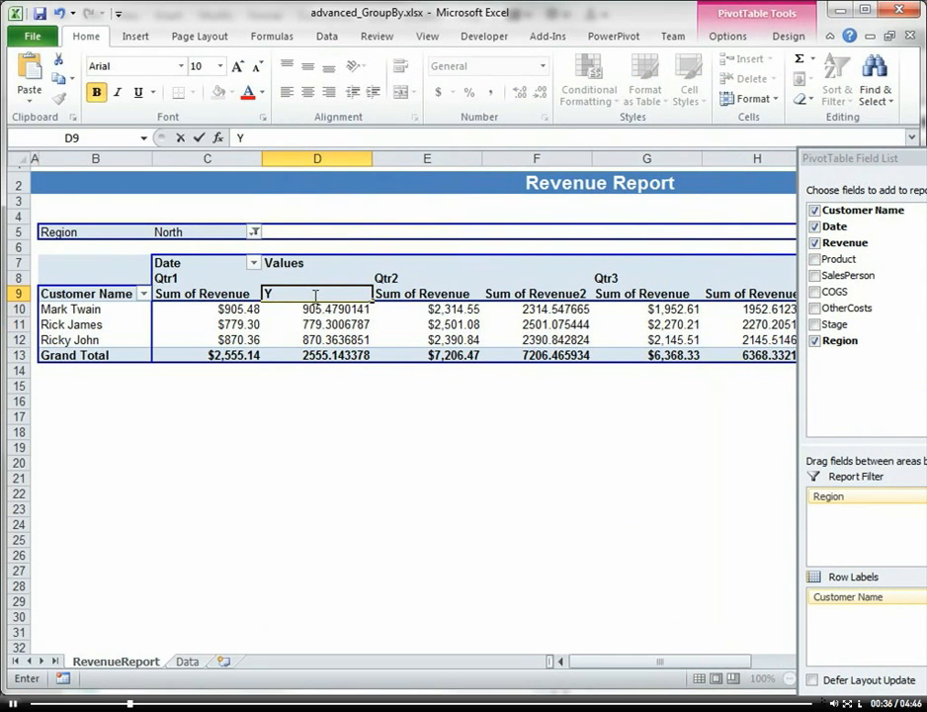
text(TD)
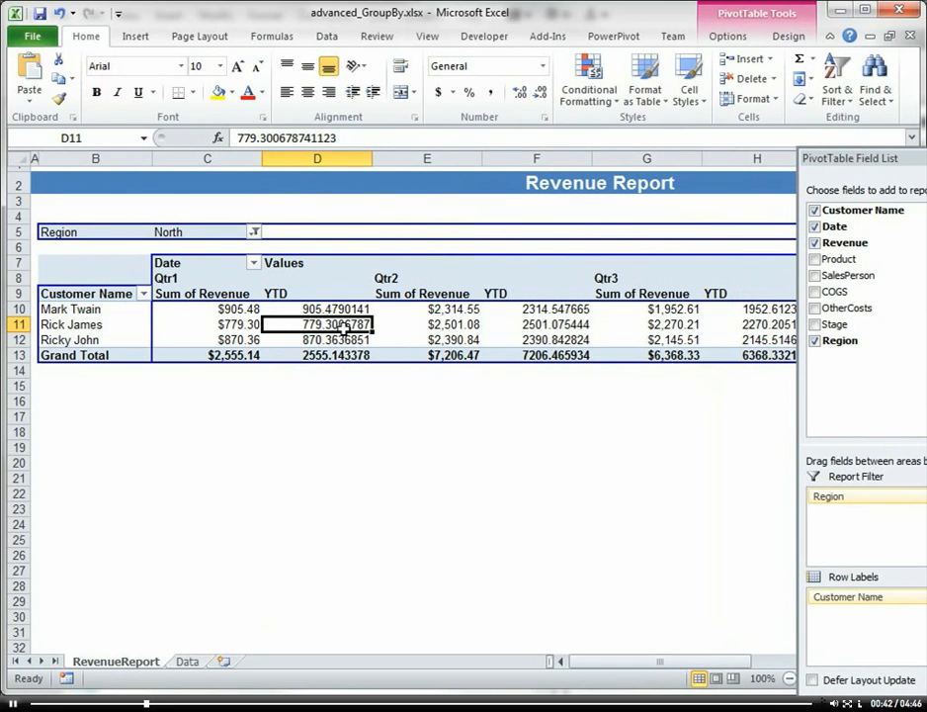
mouse_move(212, 326)
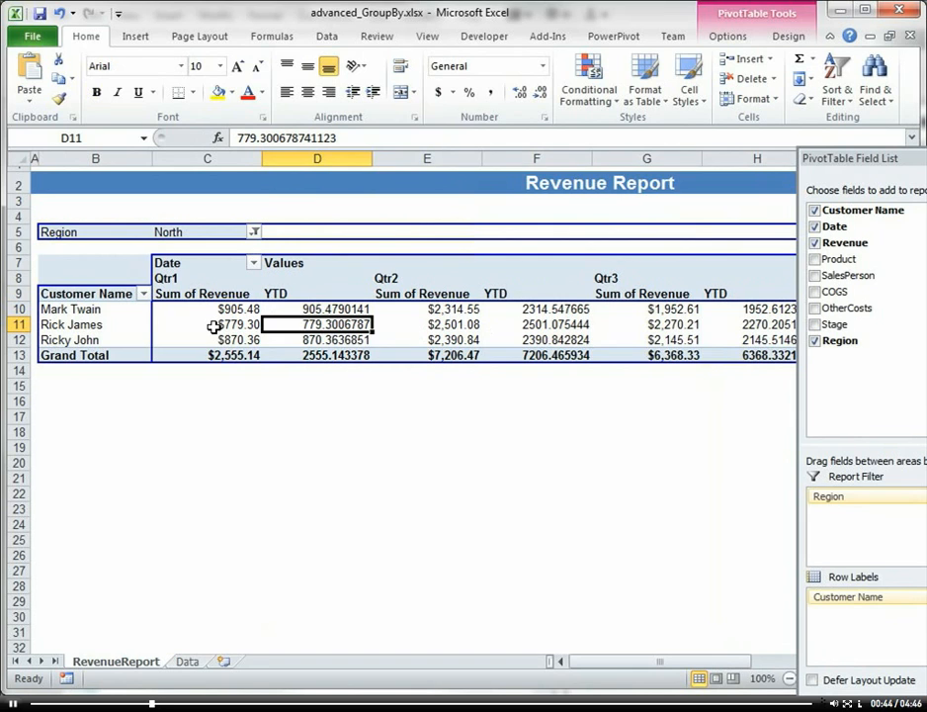
mouse_move(504, 302)
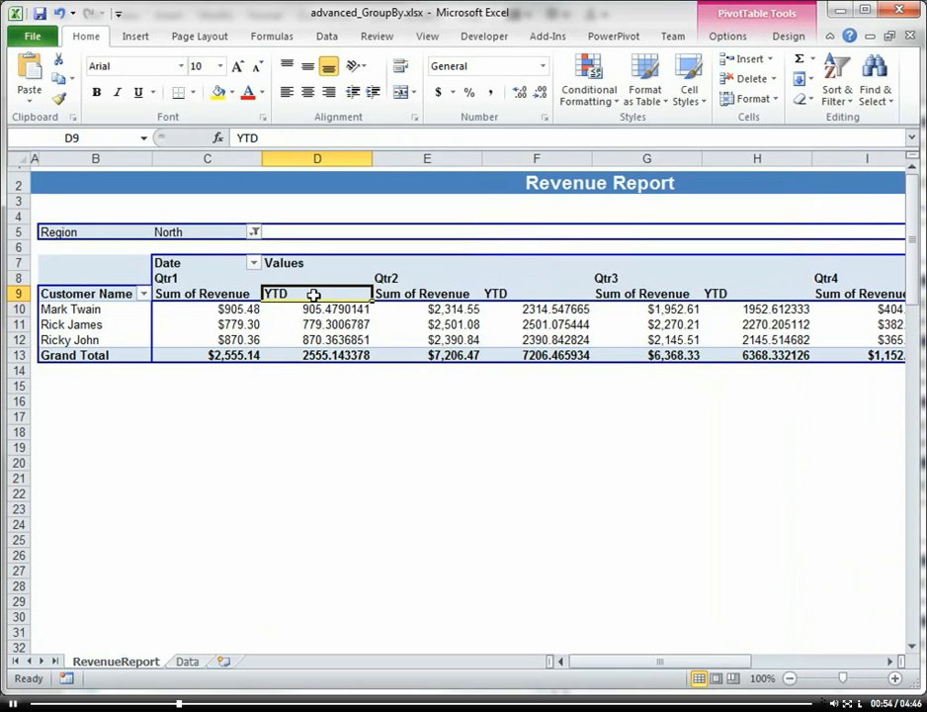
Set the YTD value field to show Running Total In, based on Date
right_click(314, 294)
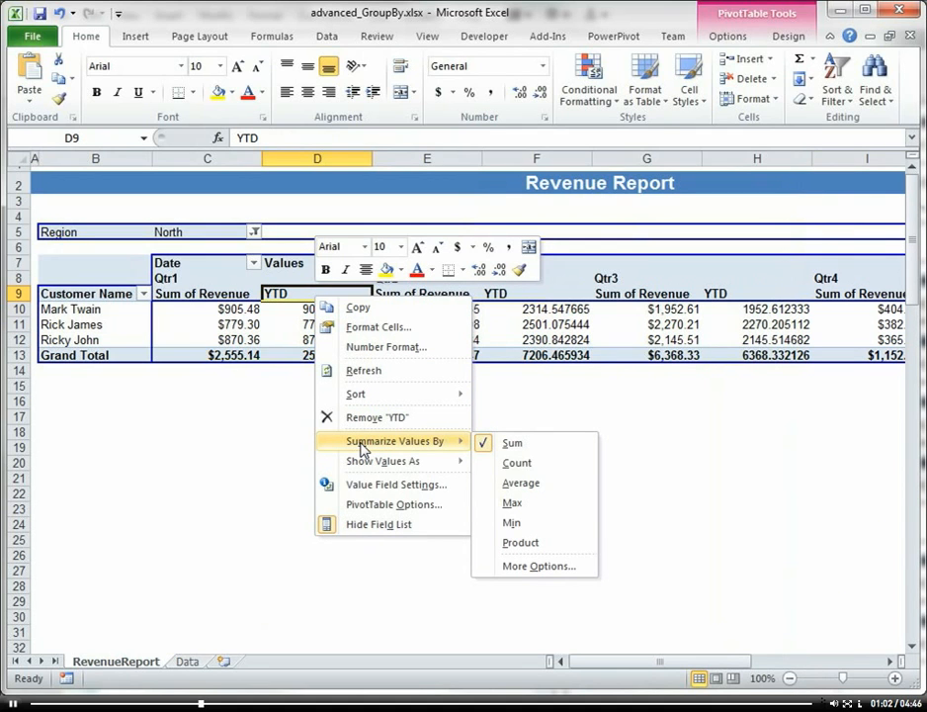
click(539, 566)
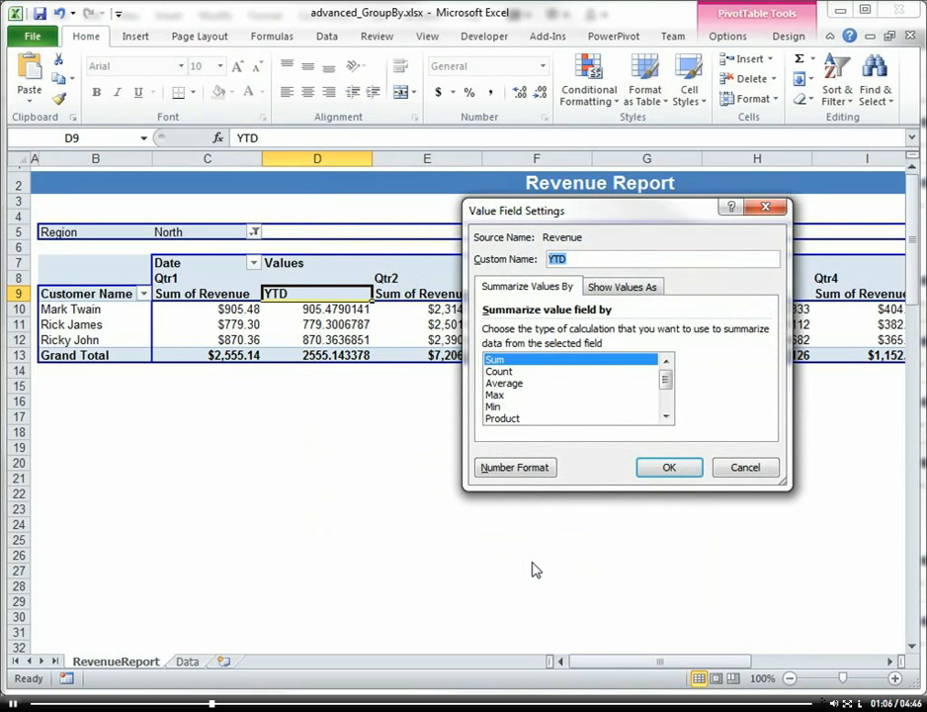
click(623, 286)
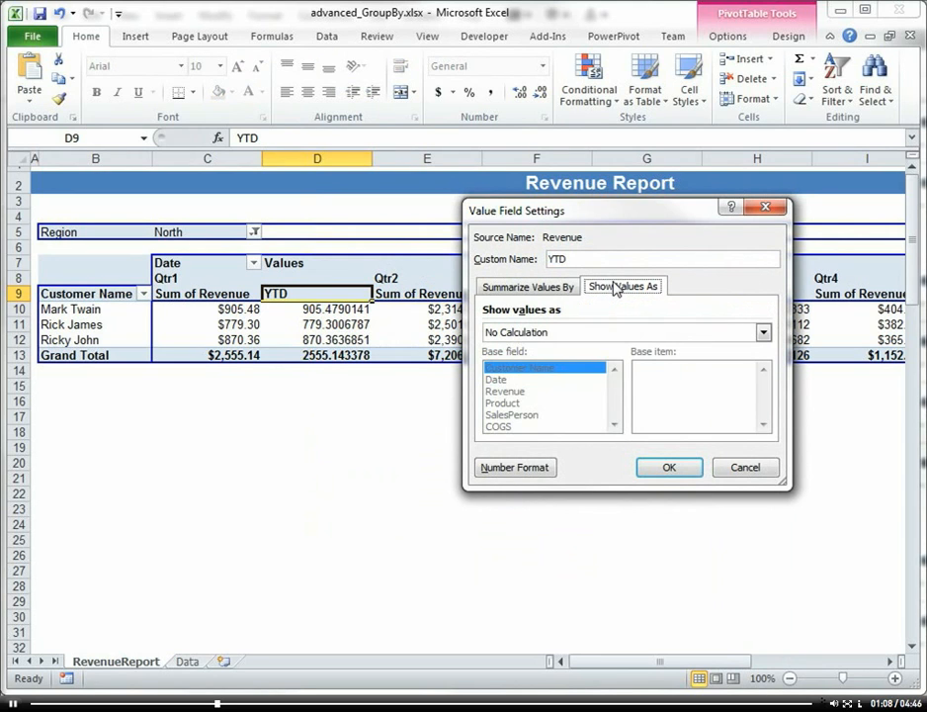
click(762, 332)
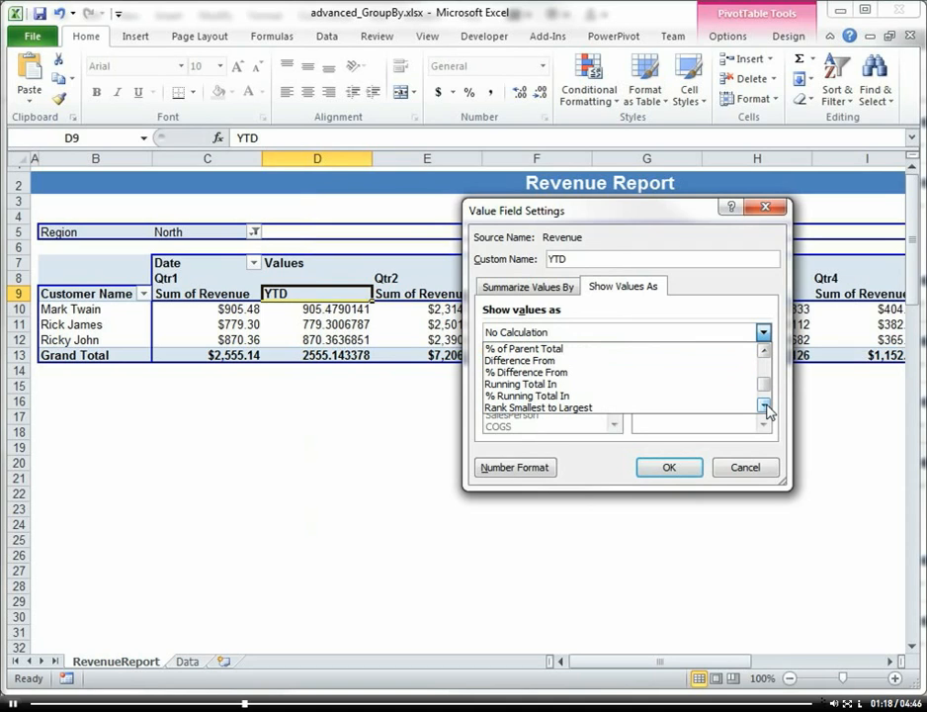
click(529, 384)
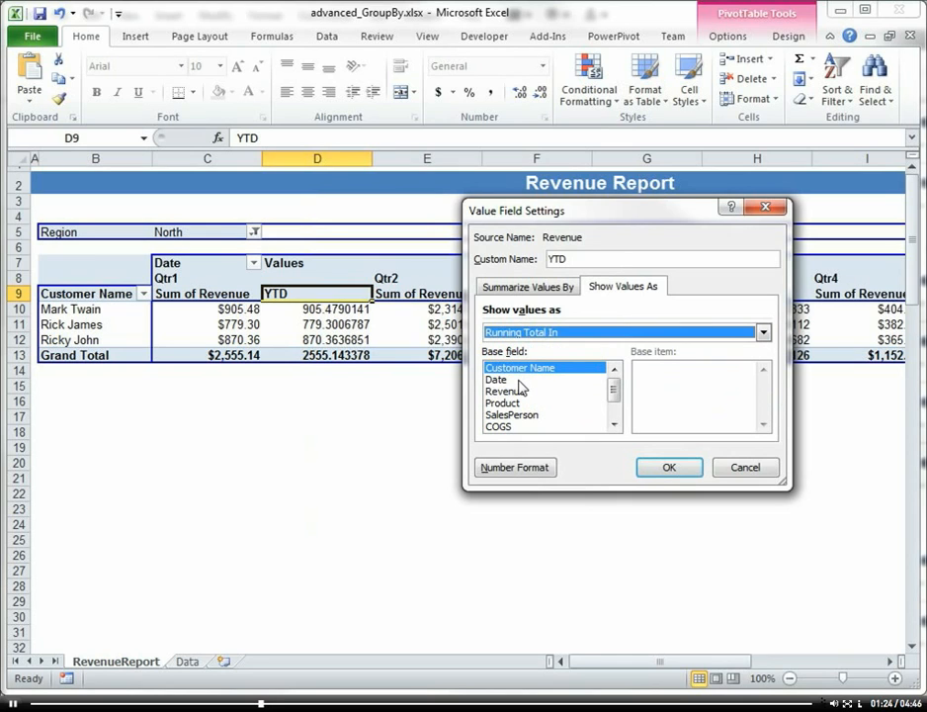
click(497, 380)
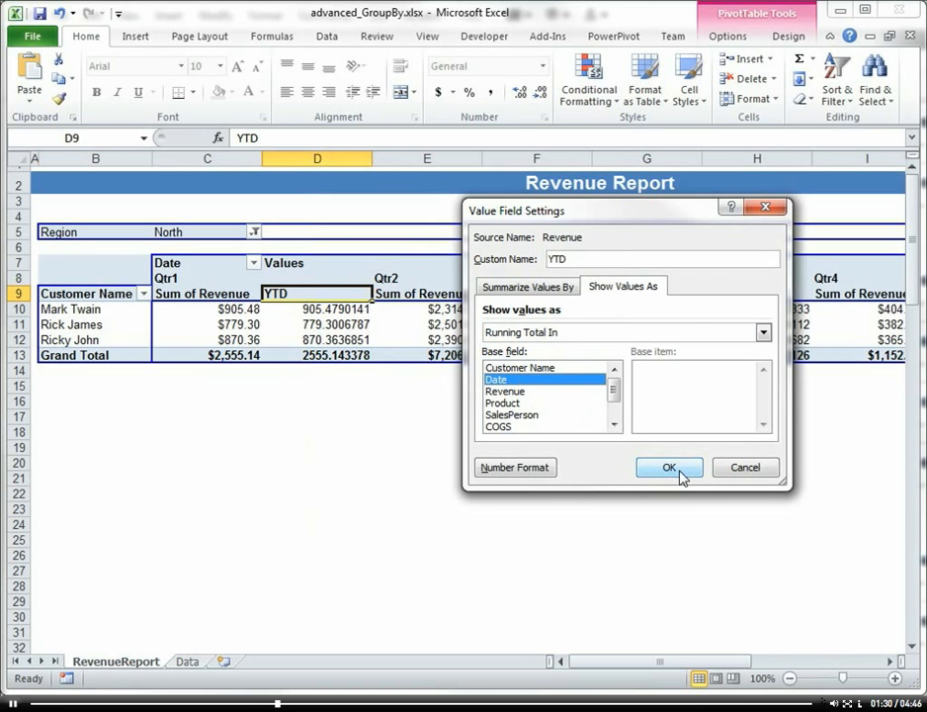
click(669, 467)
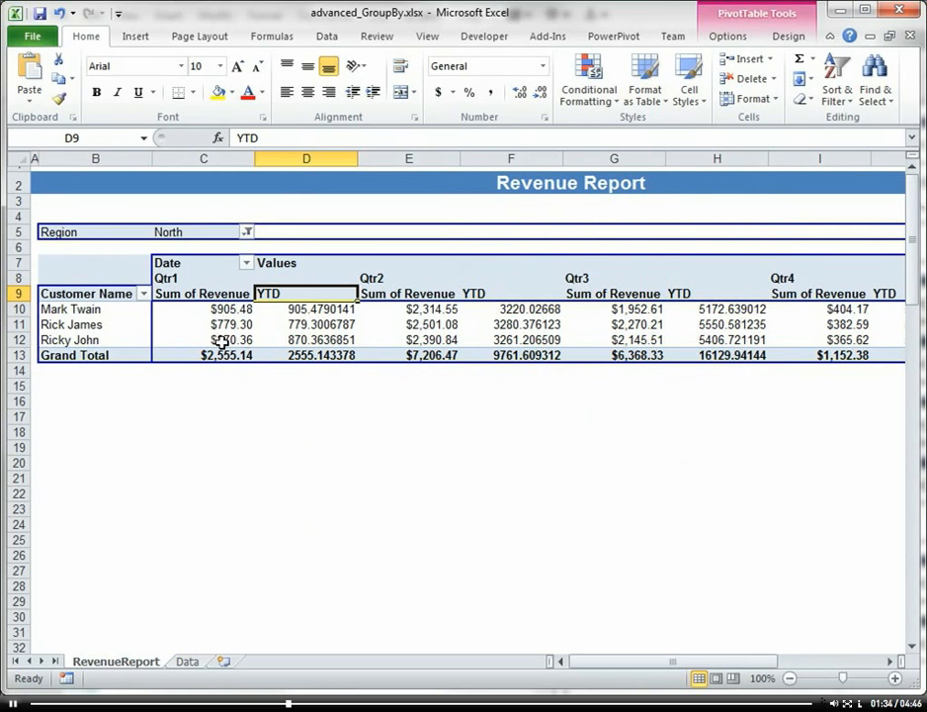
Format the YTD value field as Currency with two decimal places
click(306, 308)
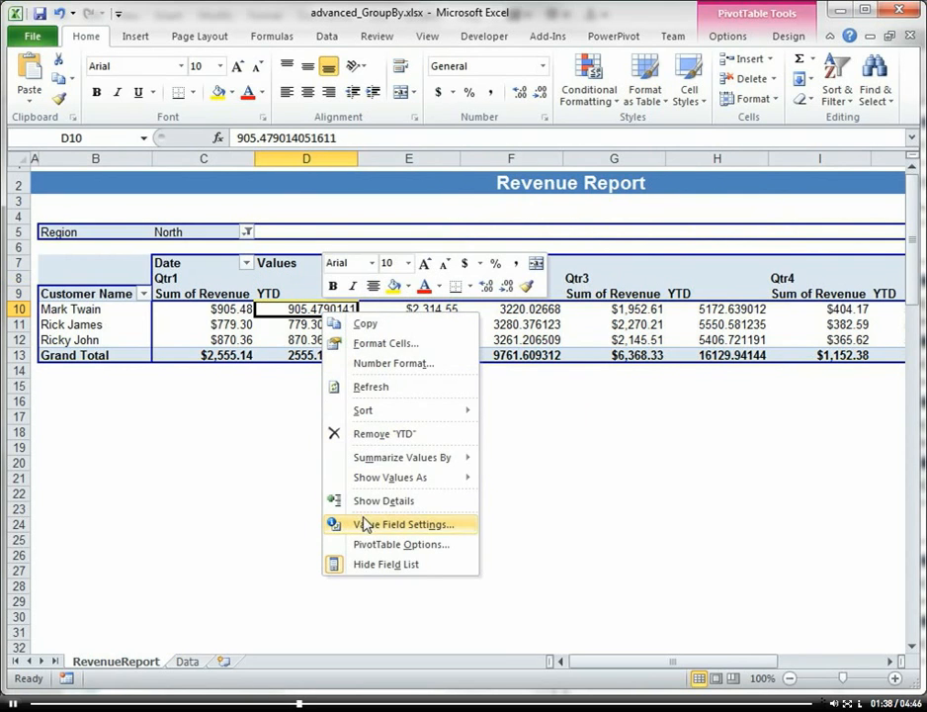
click(402, 524)
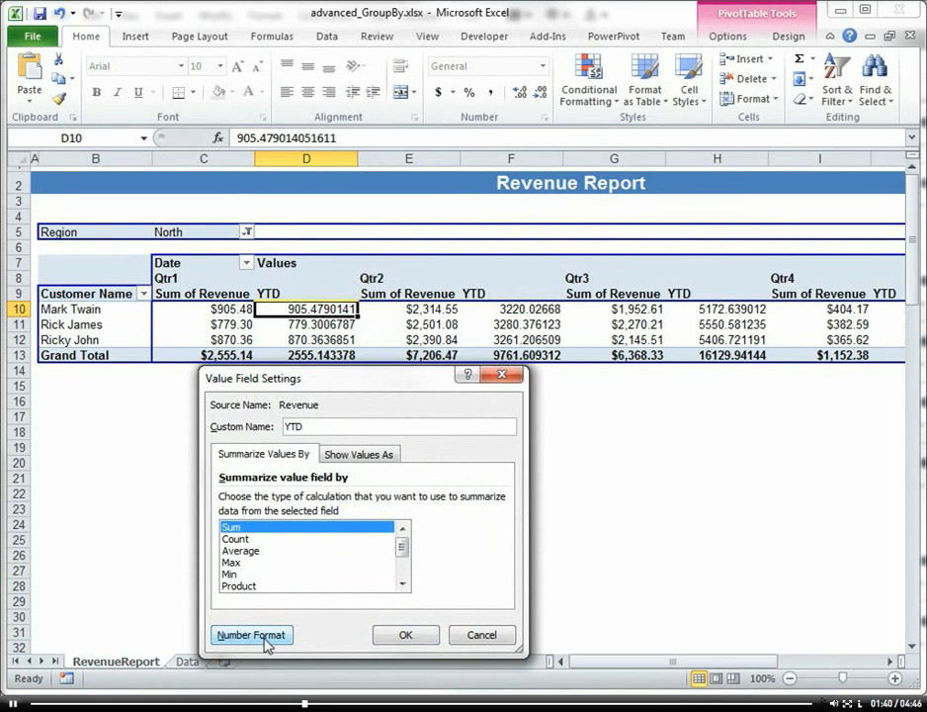
click(251, 635)
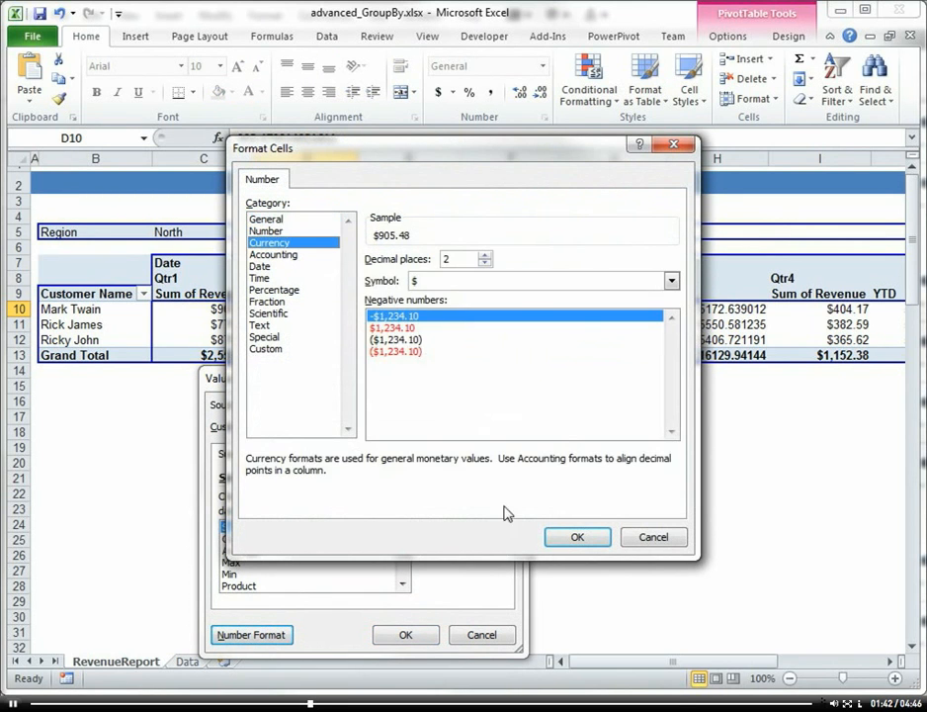
click(577, 537)
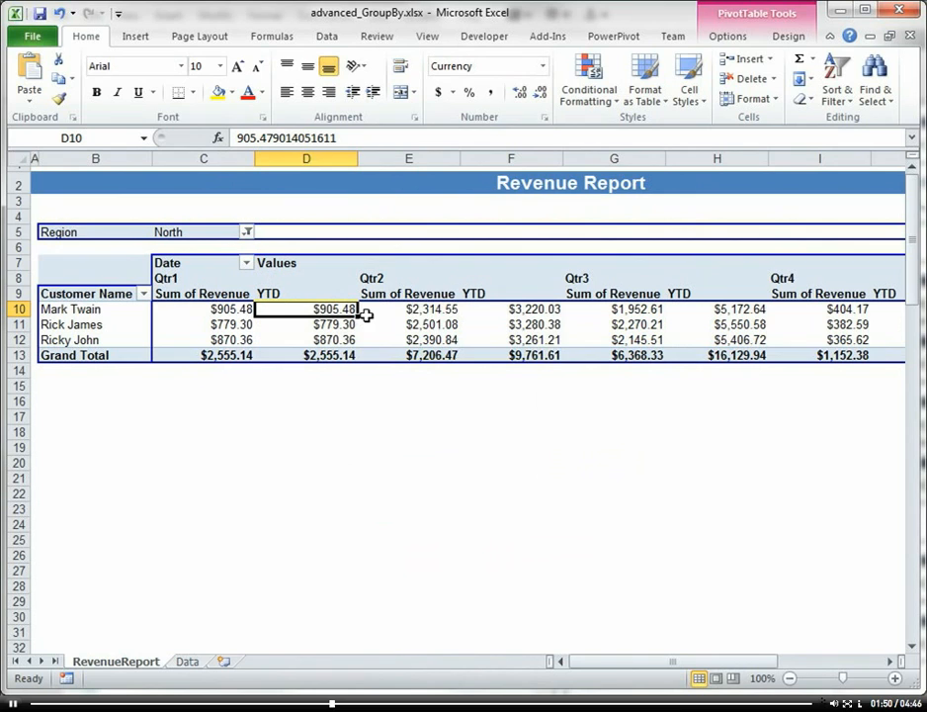
mouse_move(432, 308)
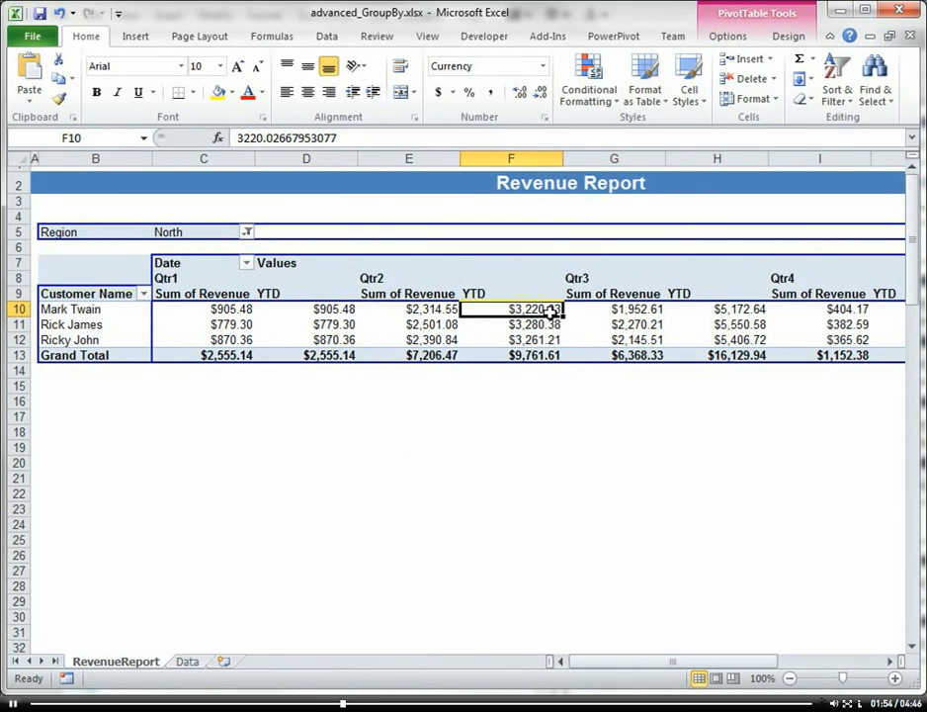
mouse_move(707, 310)
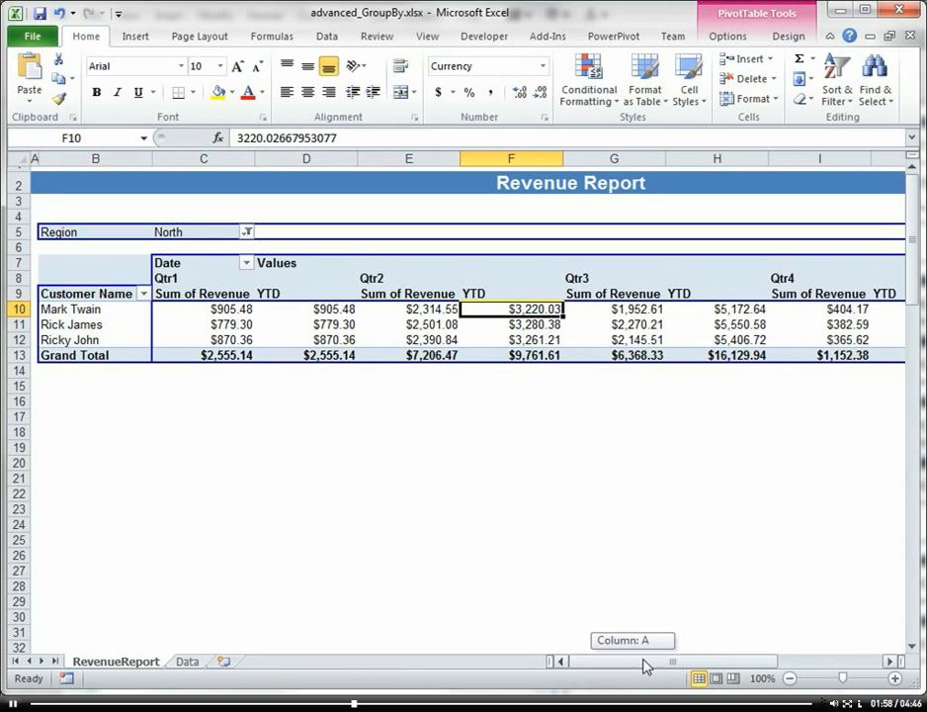
Add a third Revenue value field, Sum of Revenue2, beside the YTD columns
scroll(right, 3)
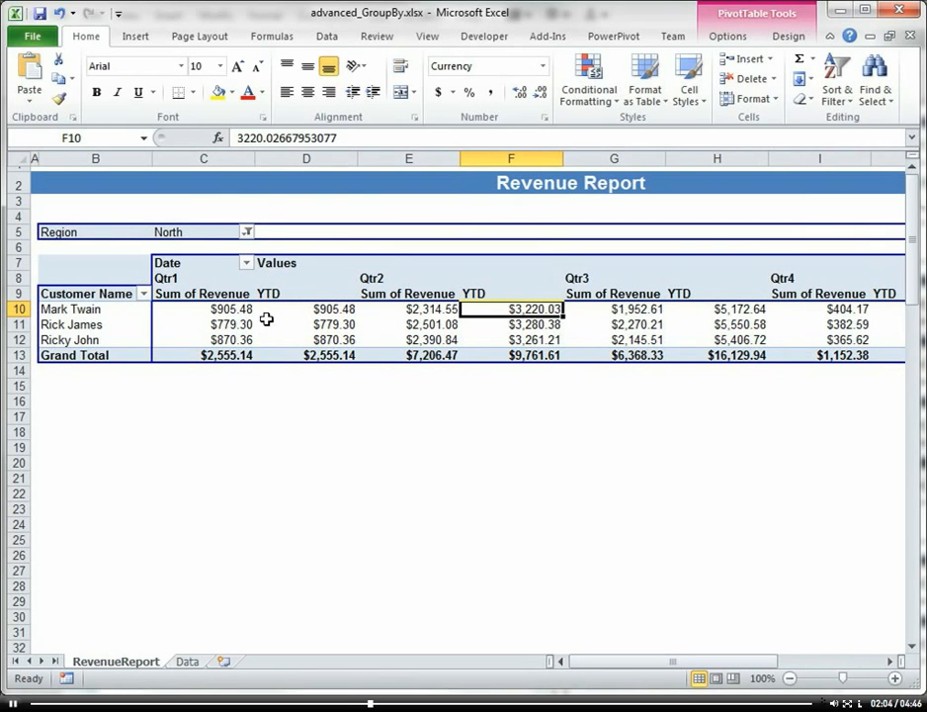
mouse_move(231, 324)
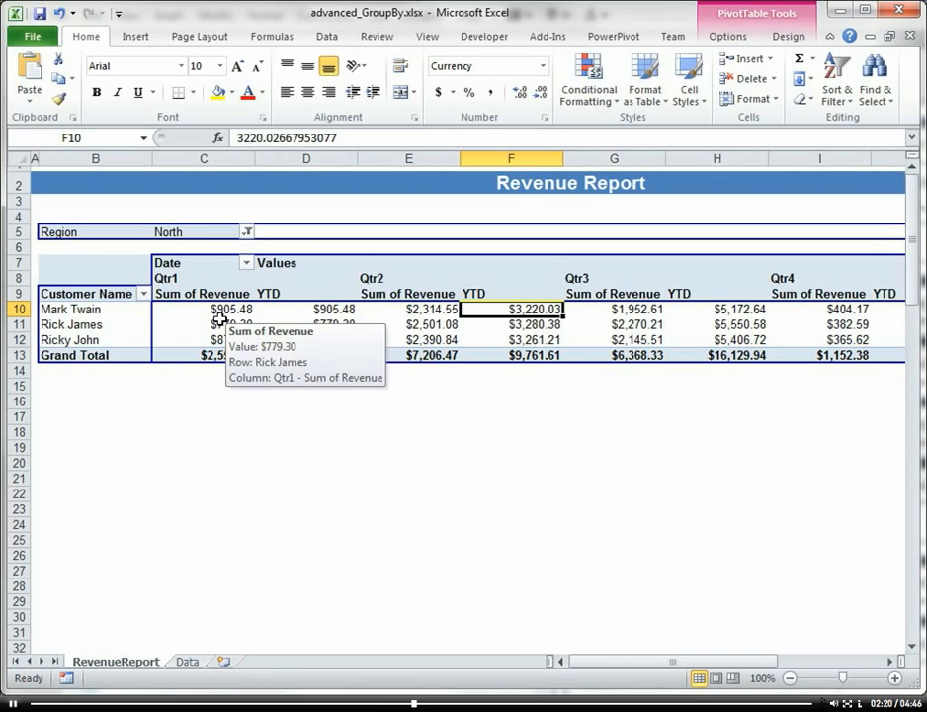
click(203, 309)
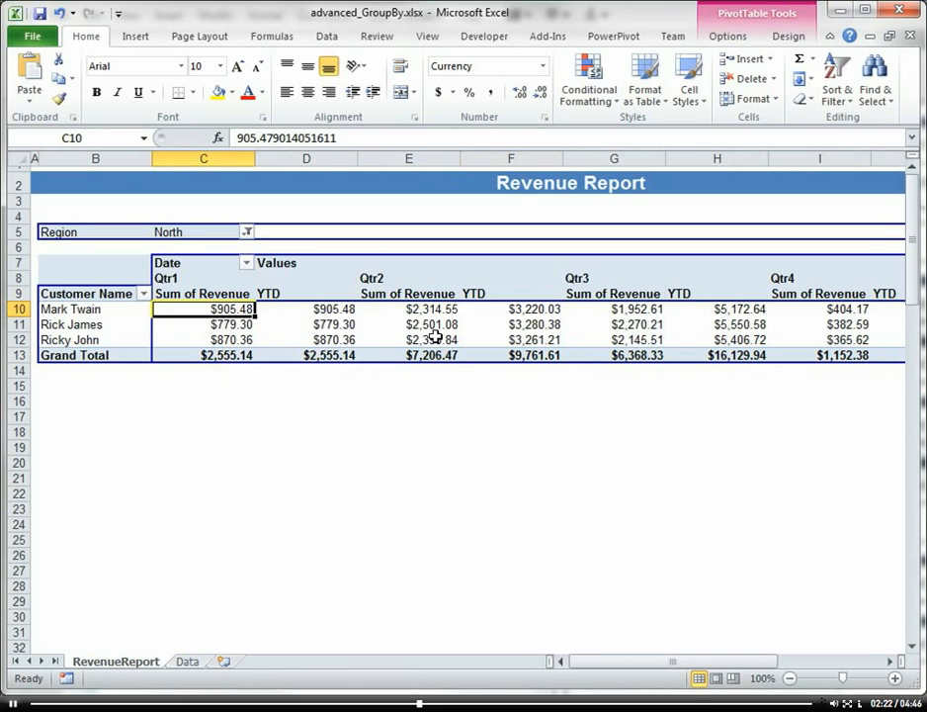
right_click(430, 339)
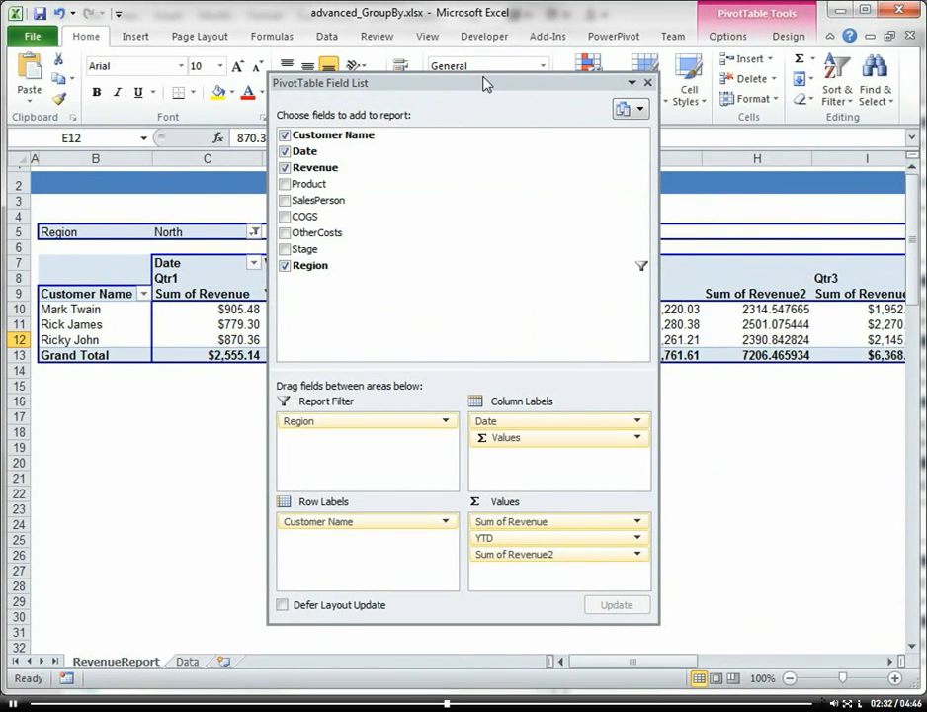
Hide the Field List and rename the Sum of Revenue2 header to Variance
click(647, 82)
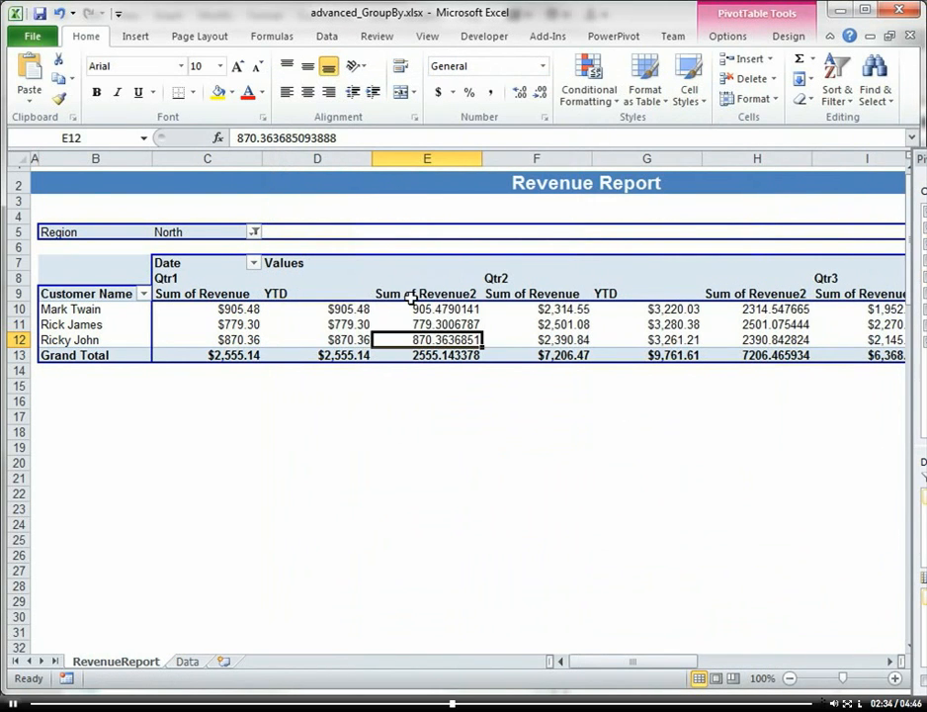
click(425, 293)
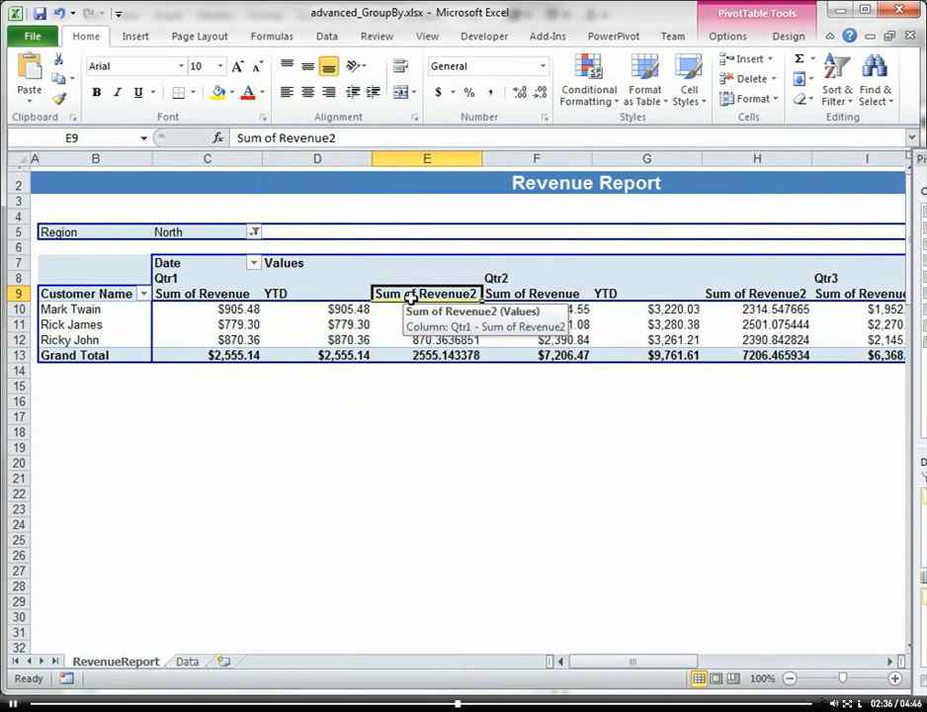
text(Vario)
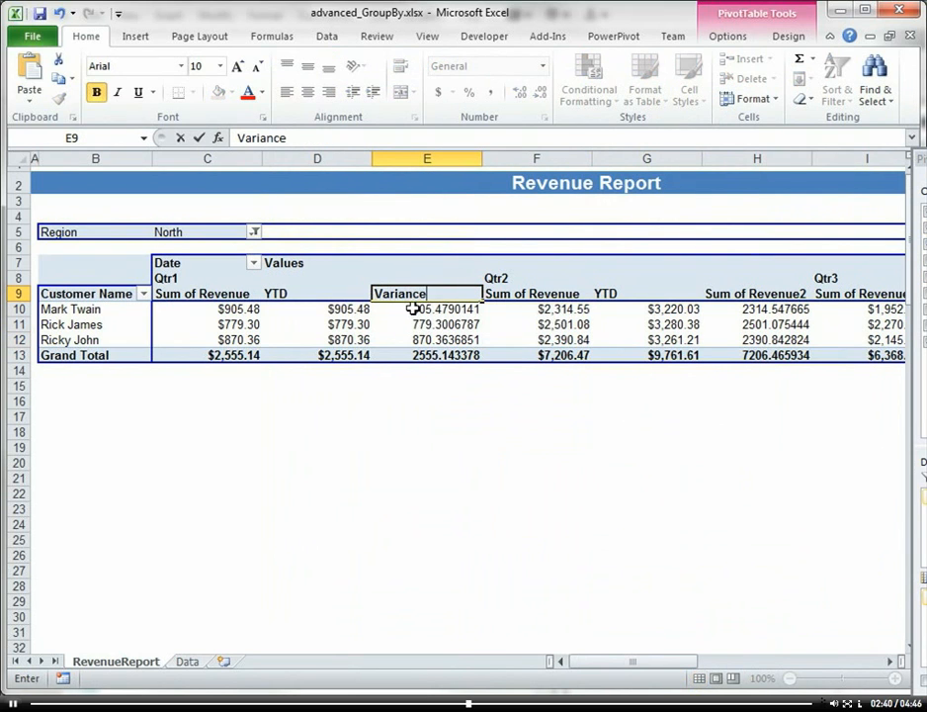
click(427, 308)
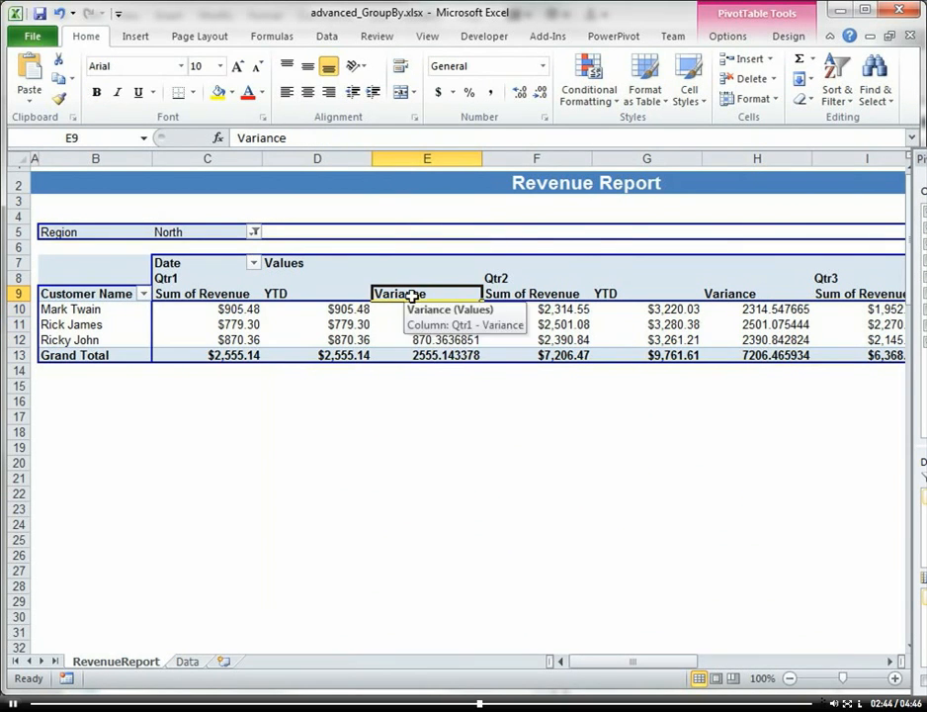
Apply currency format with two decimals to the Variance field through Value Field Settings
right_click(398, 294)
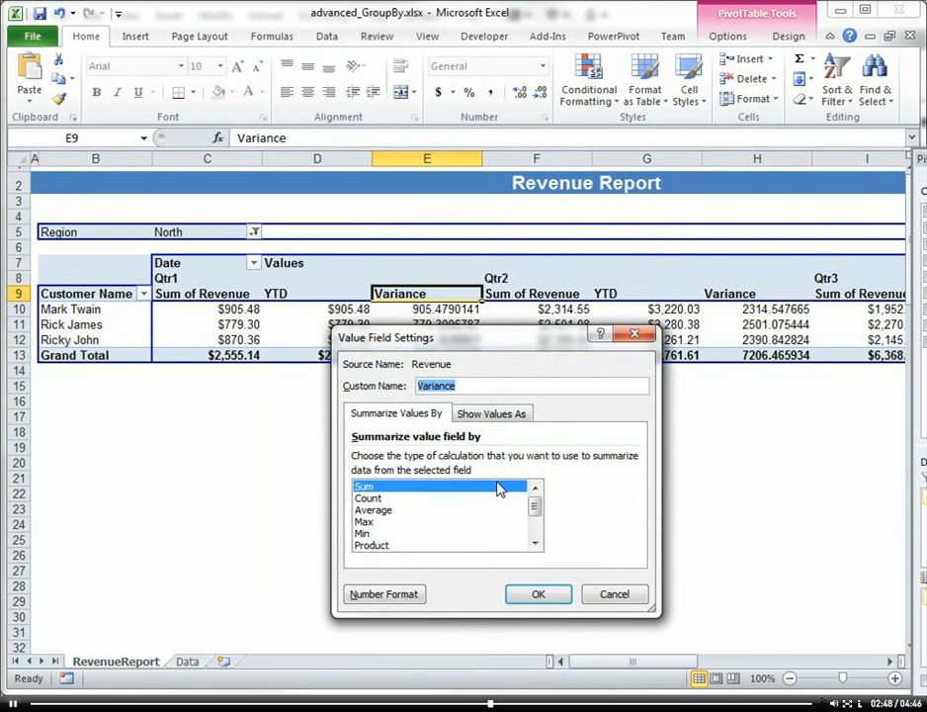
click(384, 594)
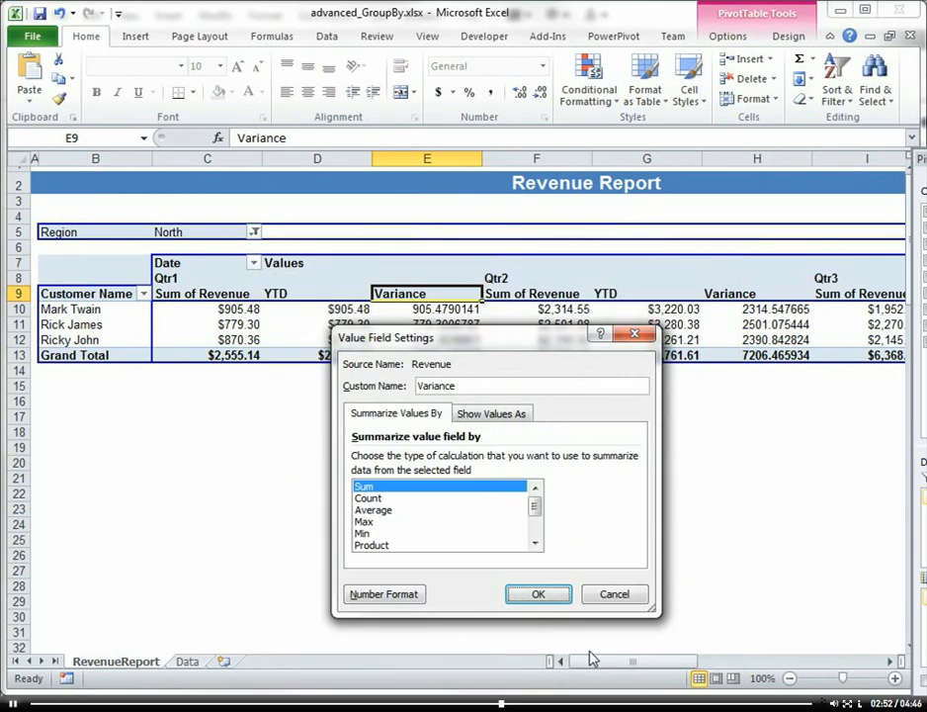
click(537, 594)
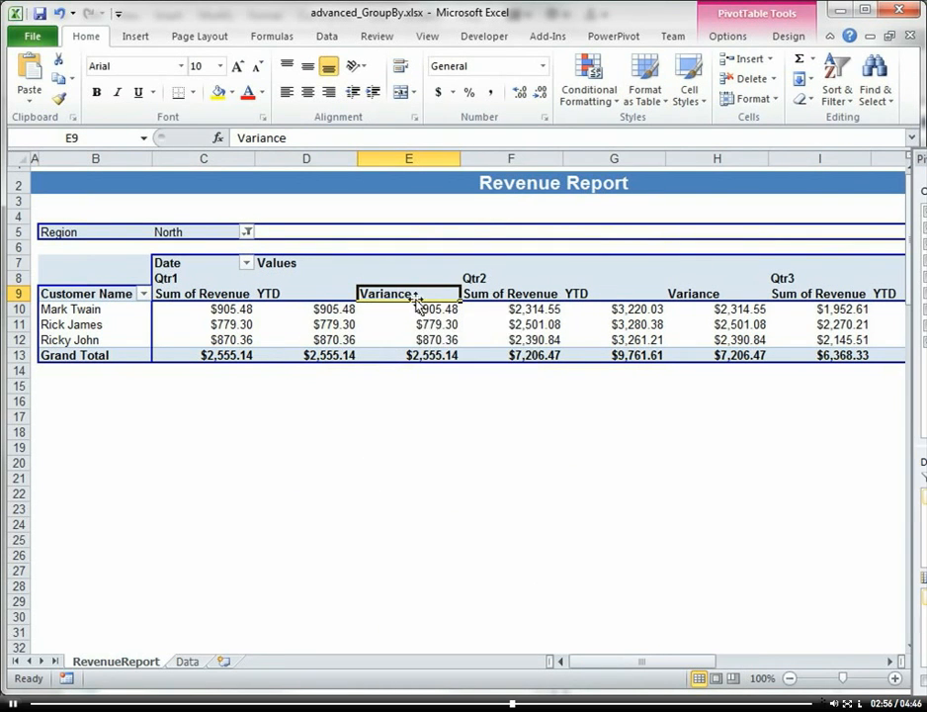
Show Variance values as Difference From the previous Date quarter
right_click(408, 293)
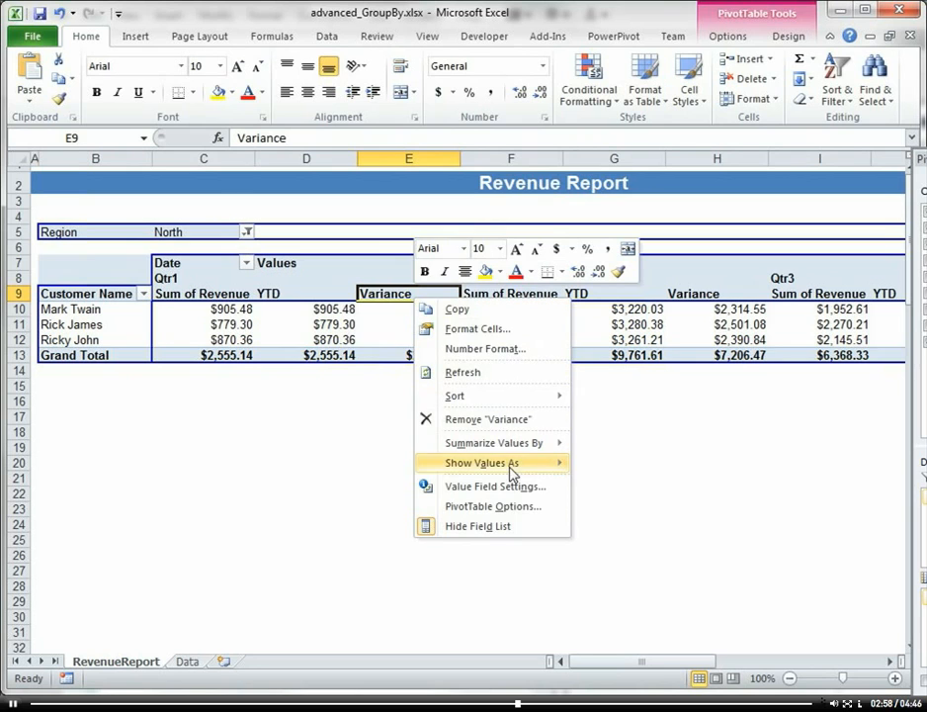
click(484, 463)
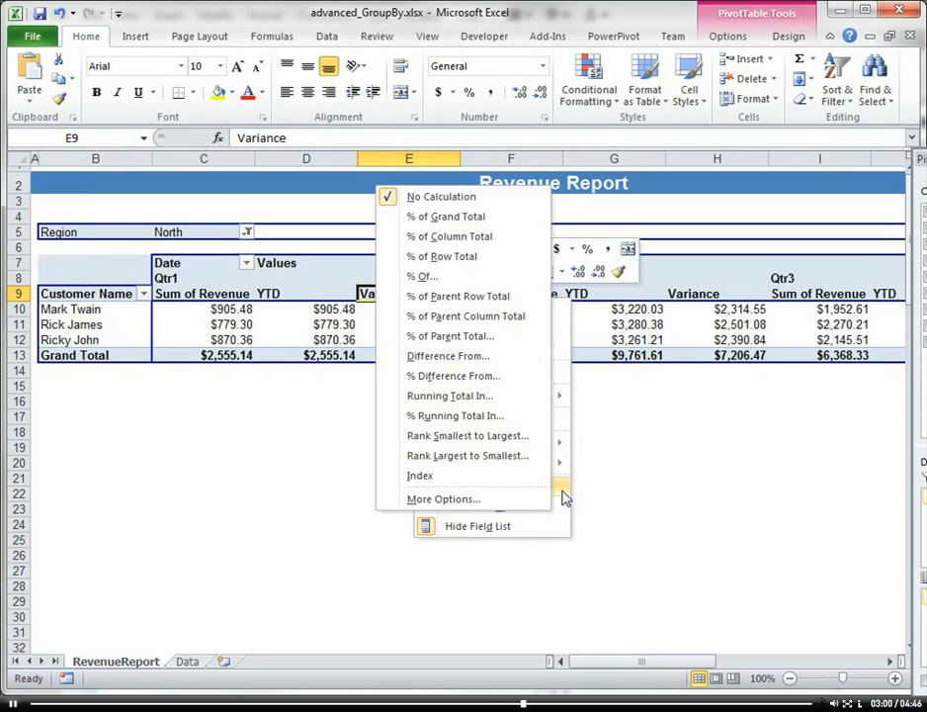
mouse_move(561, 445)
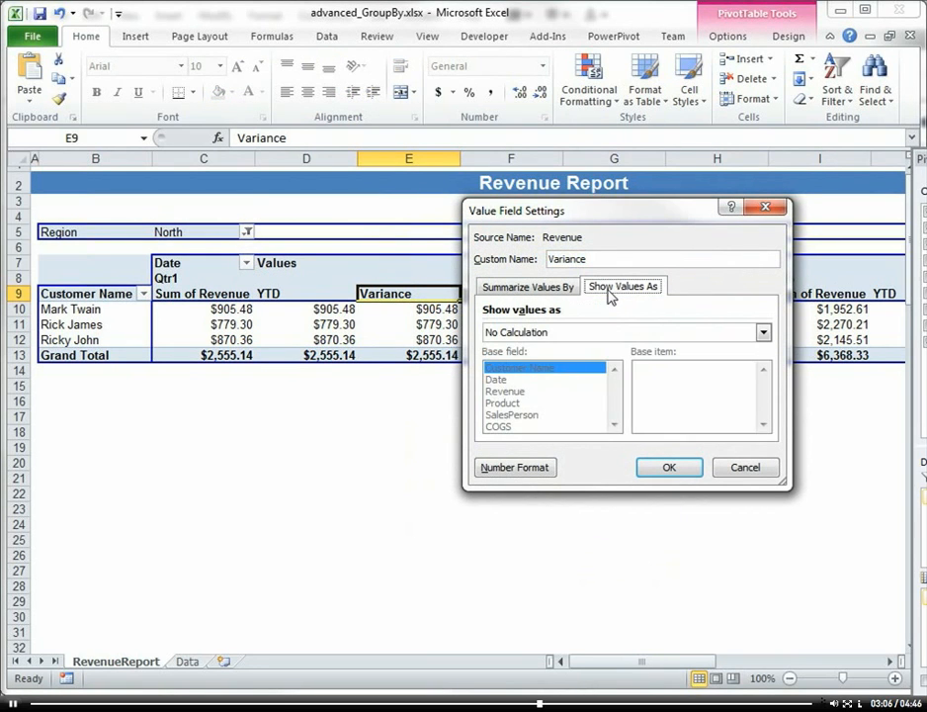
click(762, 332)
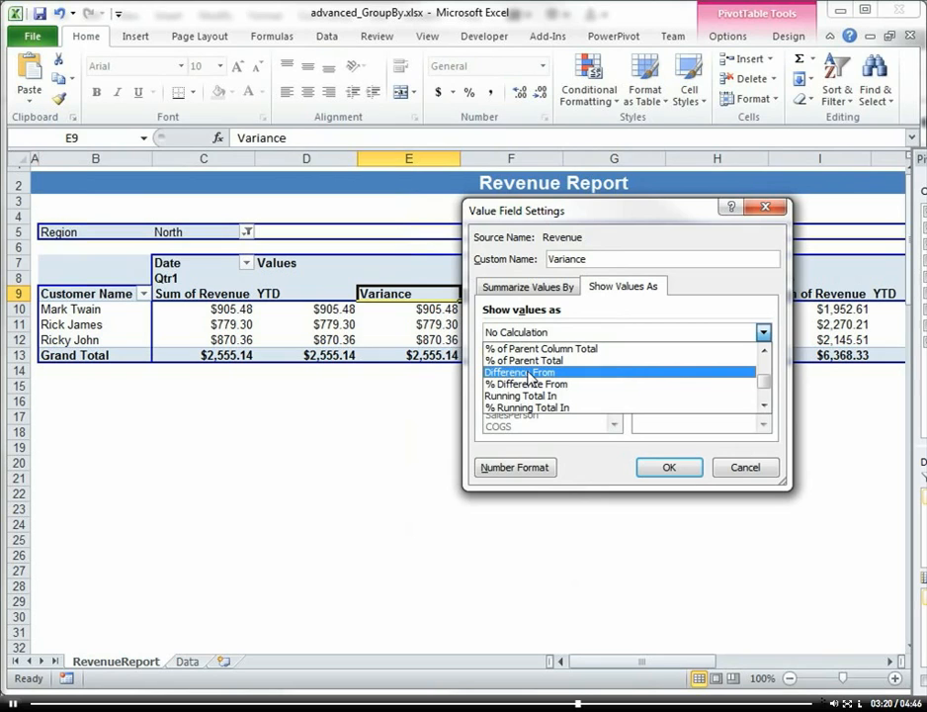
click(525, 372)
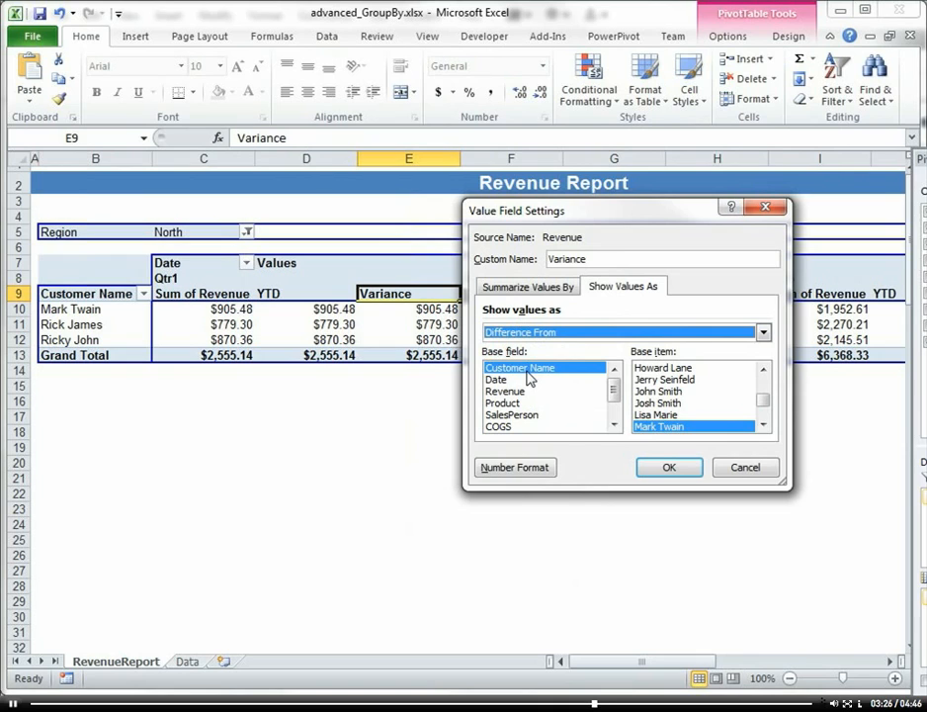
mouse_move(508, 389)
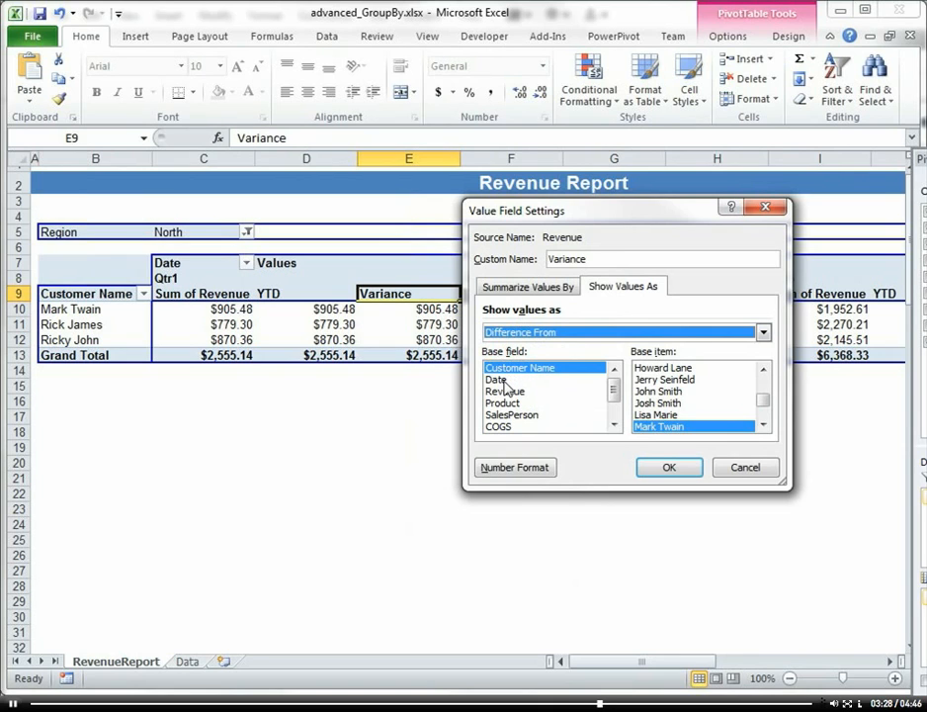
click(496, 379)
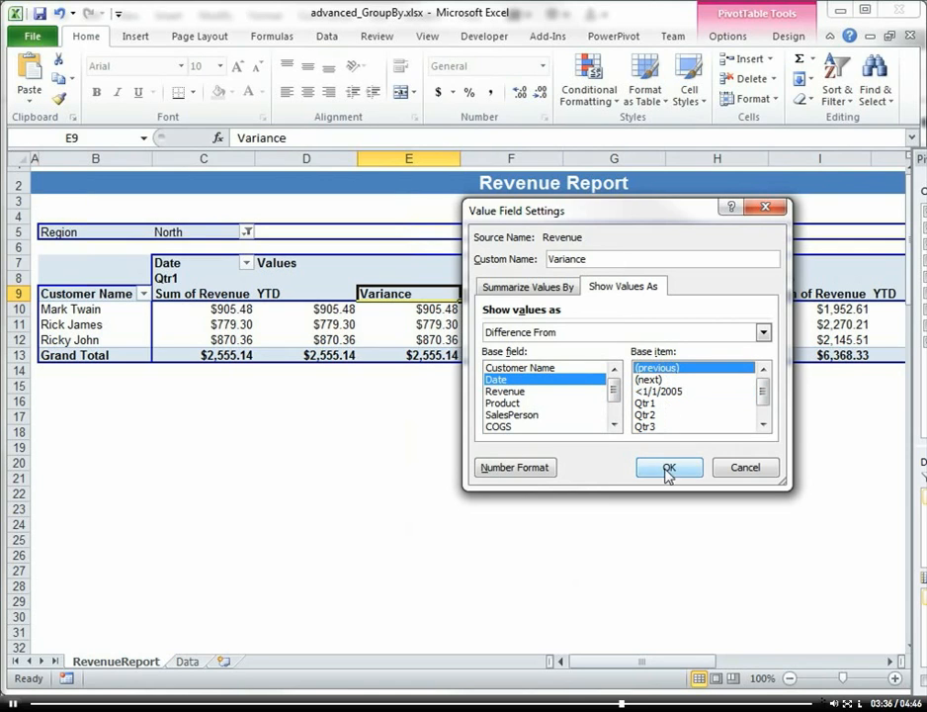
click(669, 467)
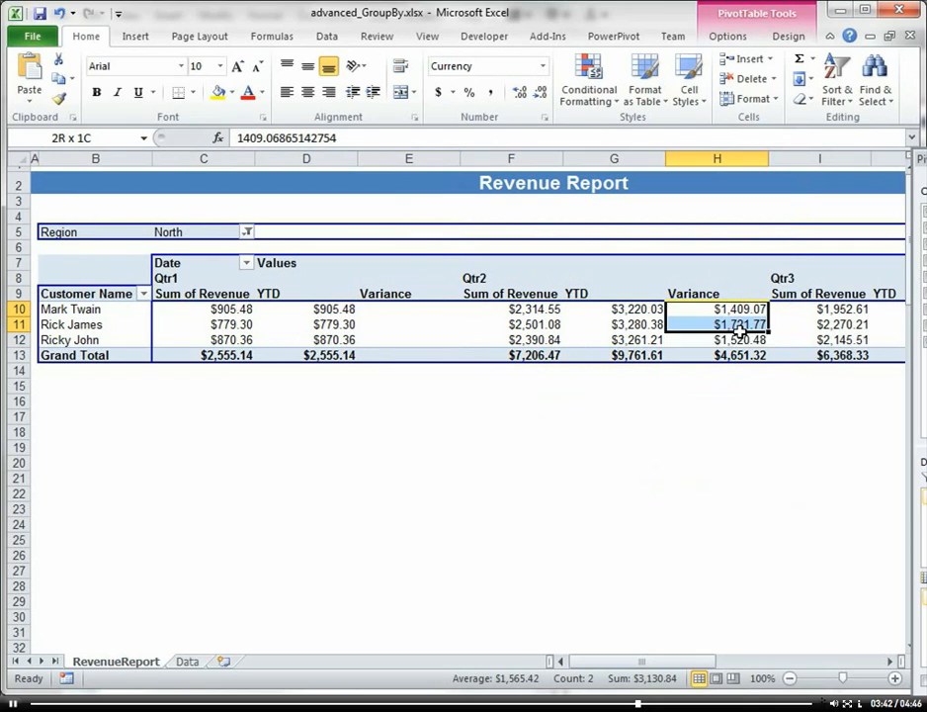
click(740, 339)
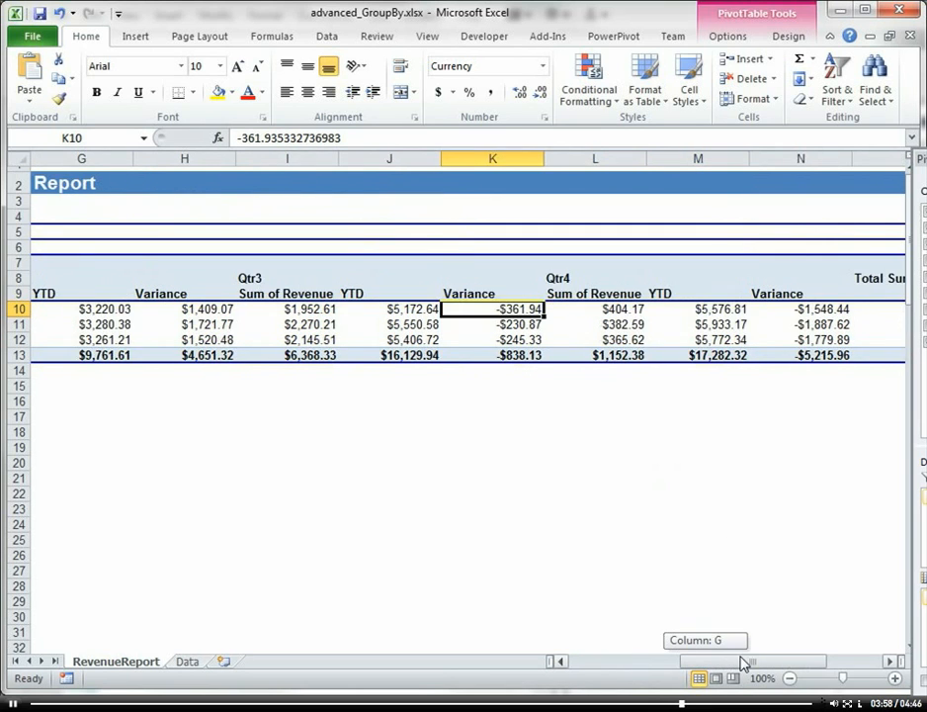
scroll(right, 3)
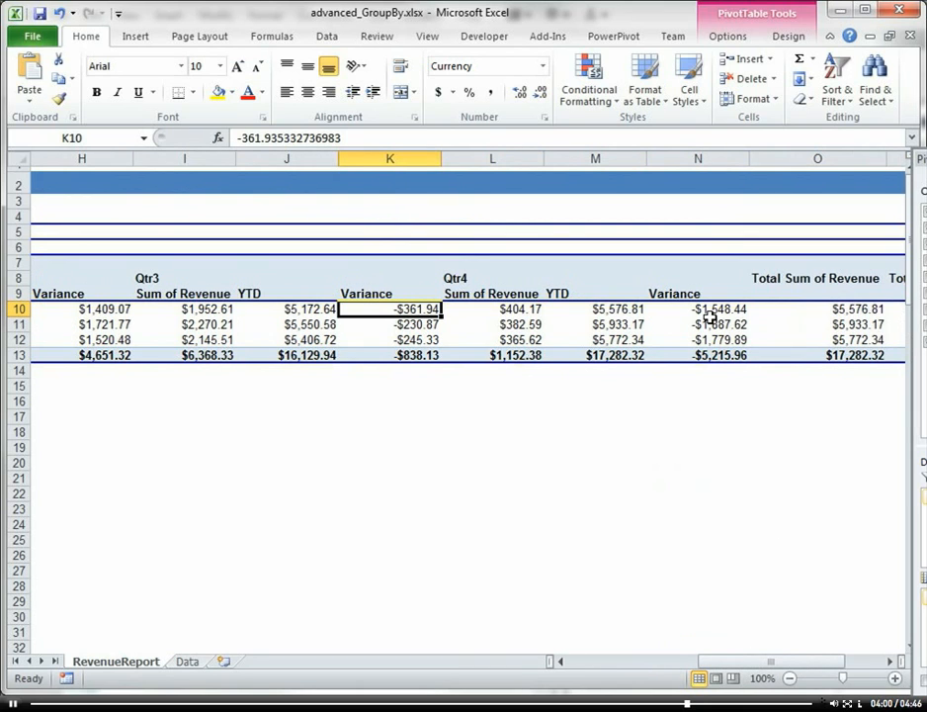
mouse_move(764, 600)
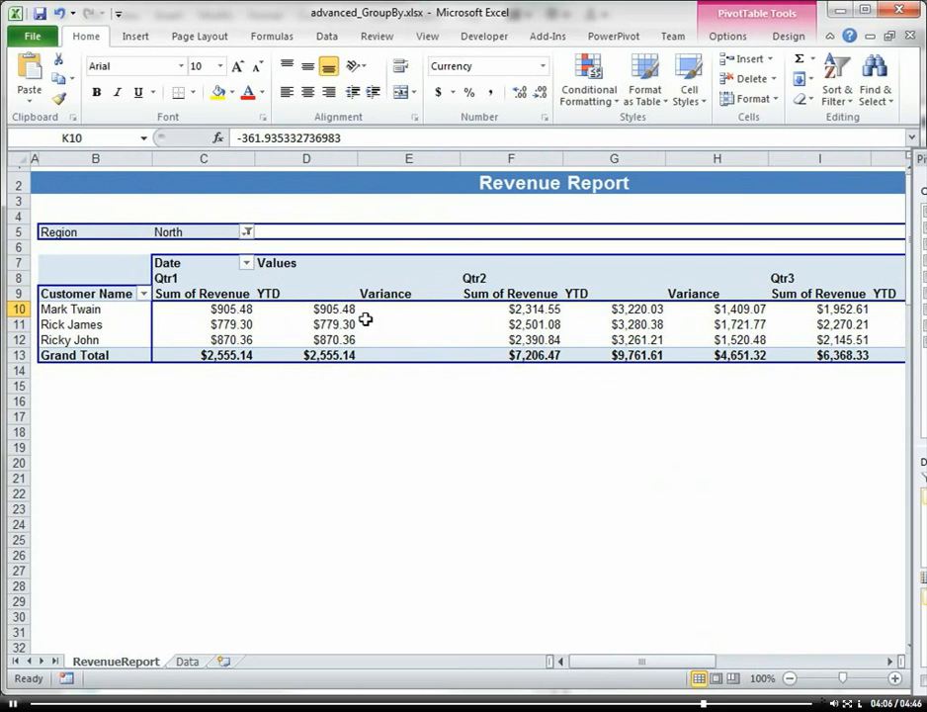
mouse_move(350, 323)
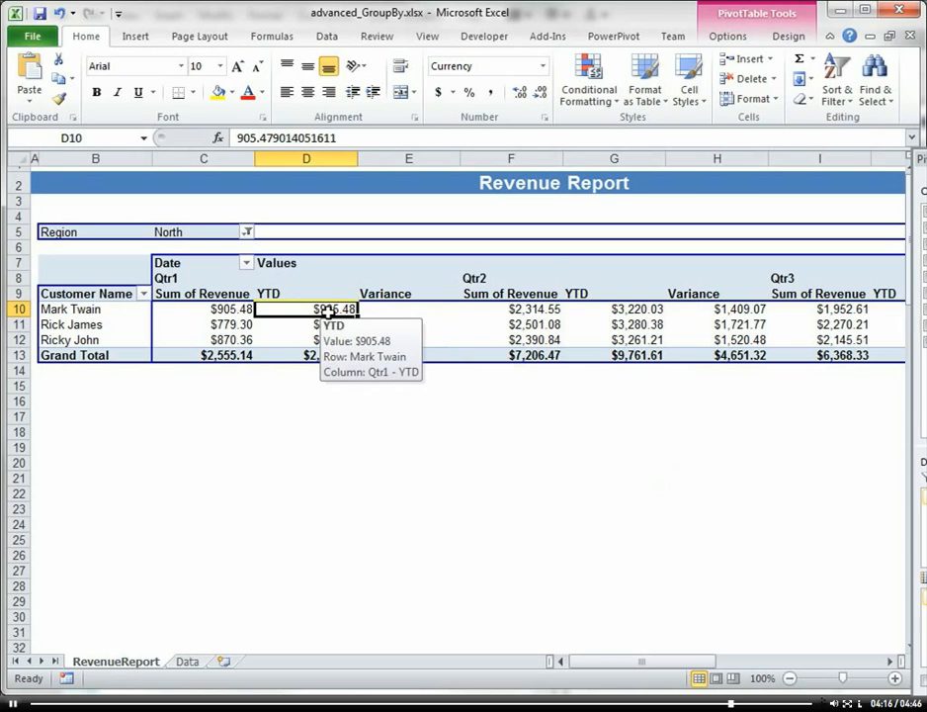
right_click(336, 308)
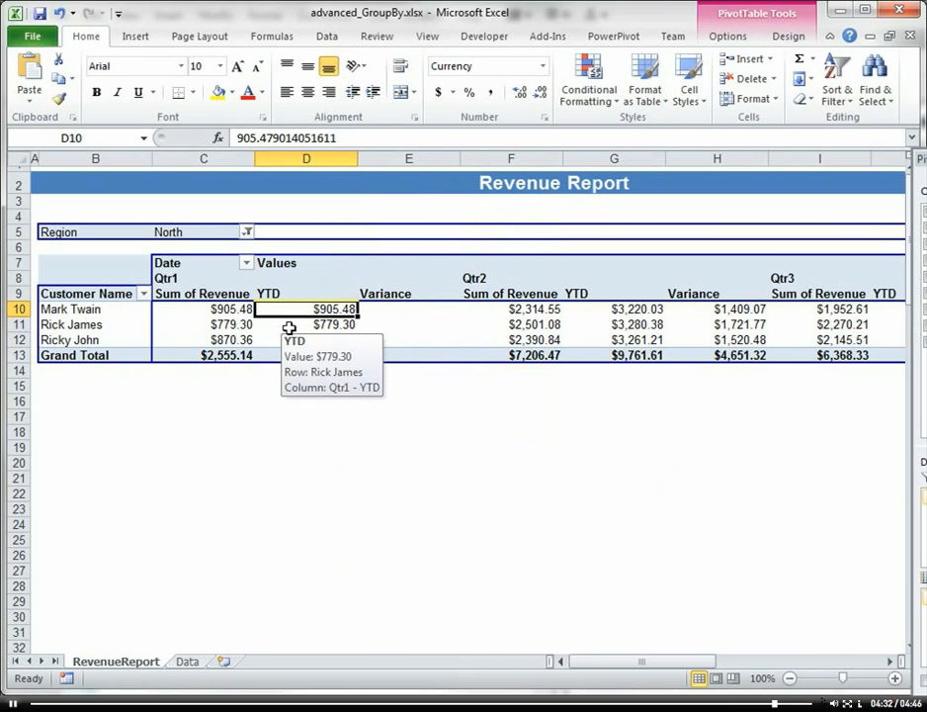
click(306, 325)
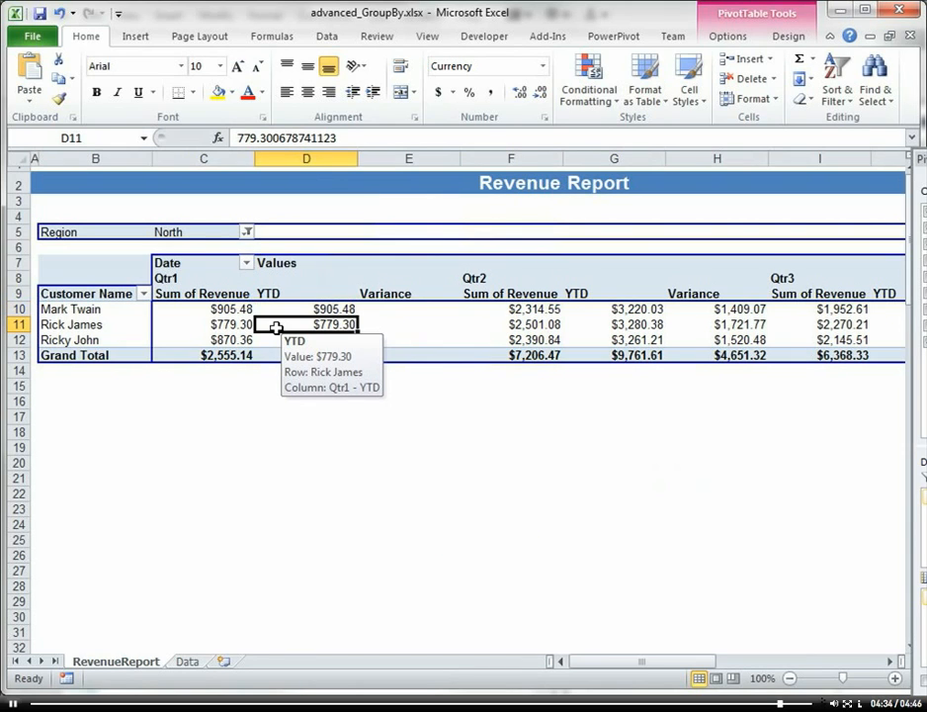